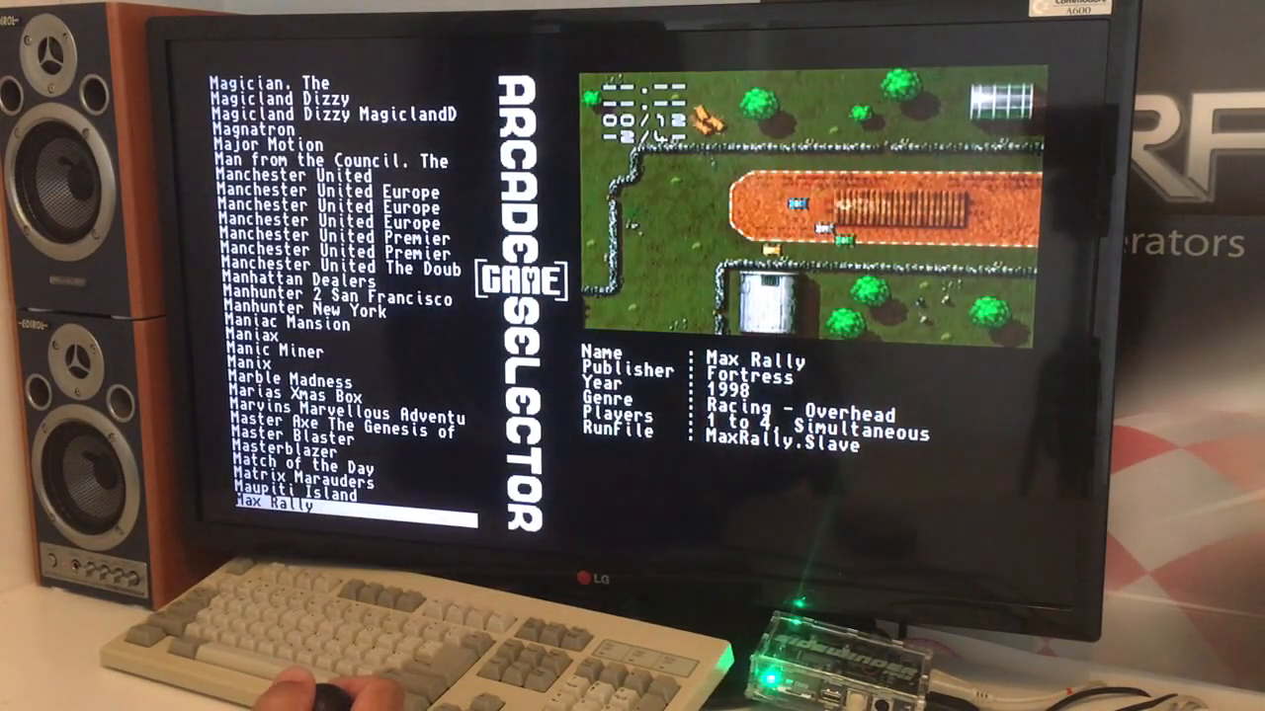
- Scroll the Amiga list past Masterblazer and the Me titles to highlight Mean Arenas
{"action": "key", "text": "up"}
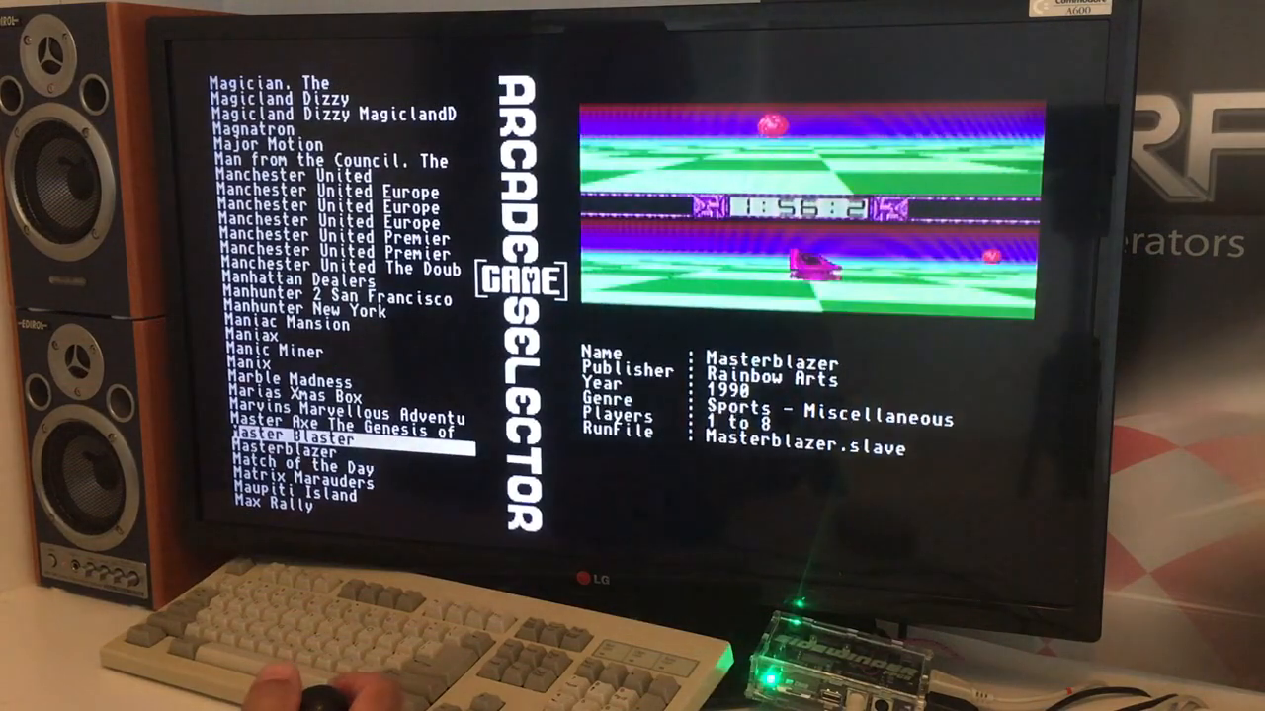
{"action": "key", "text": "Down"}
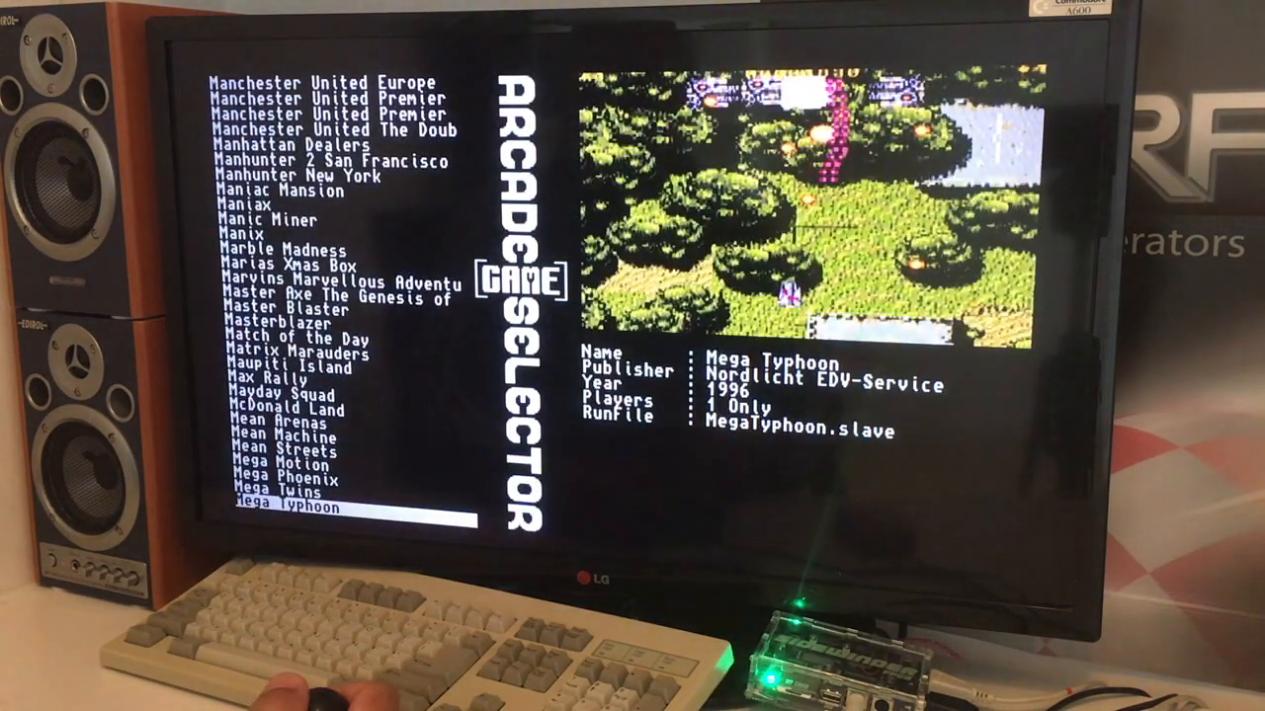
{"action": "key", "text": "up"}
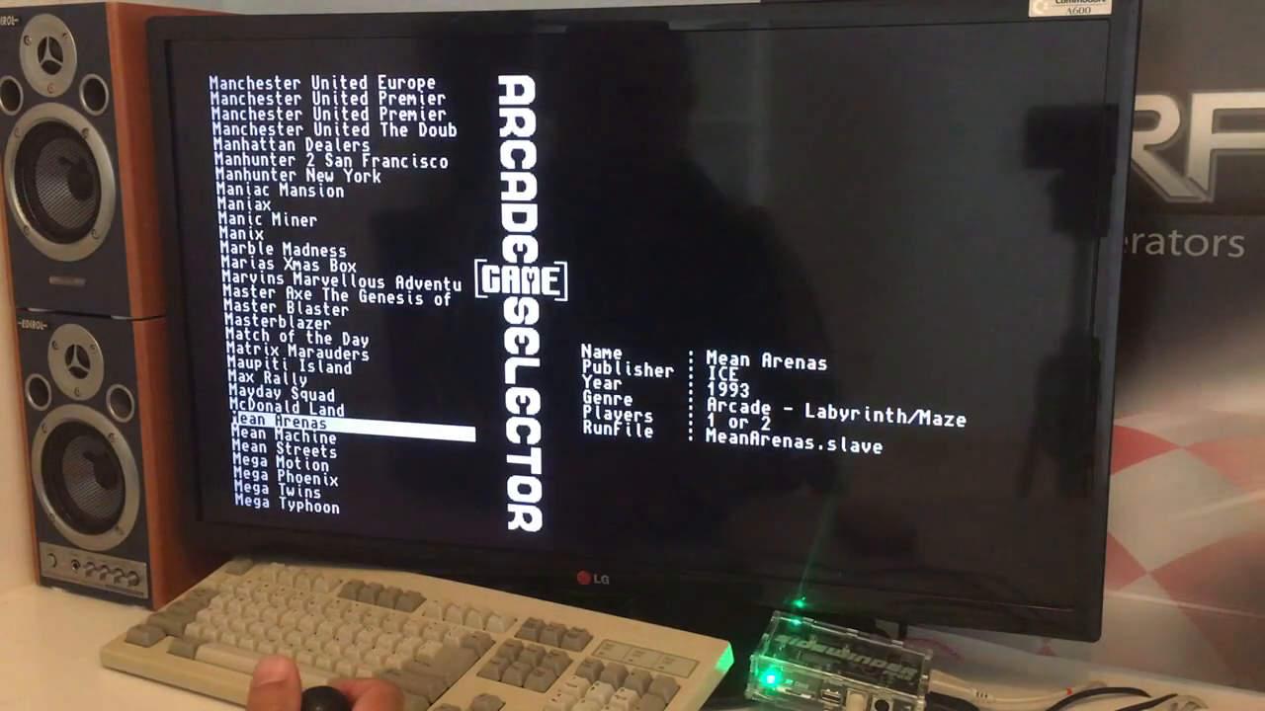